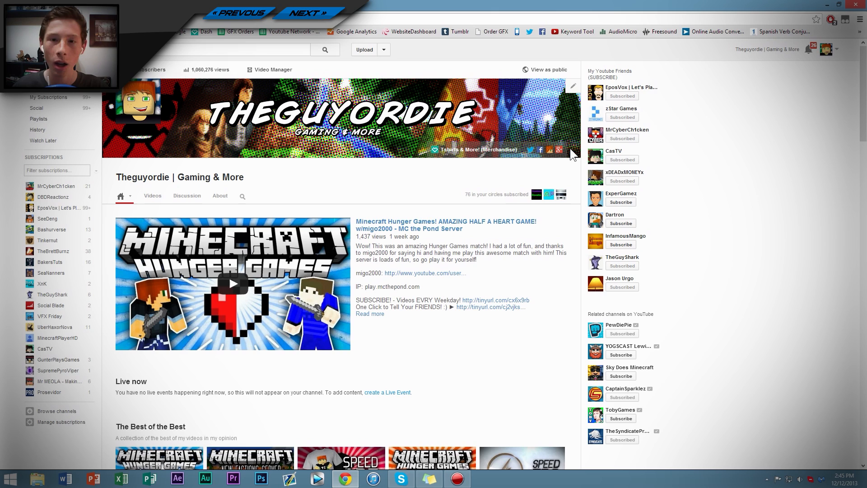
mouse_move(564, 156)
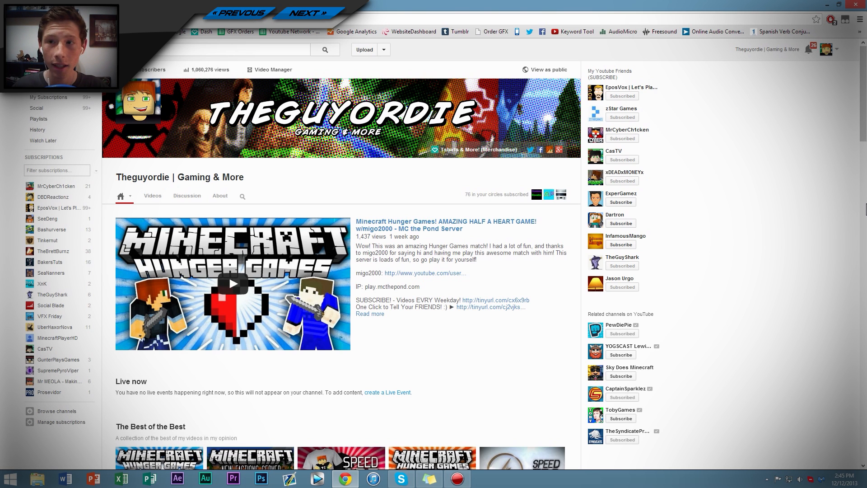
Step: Open the page's Managers list from the account menu and start signing in another Google account
left_click(831, 49)
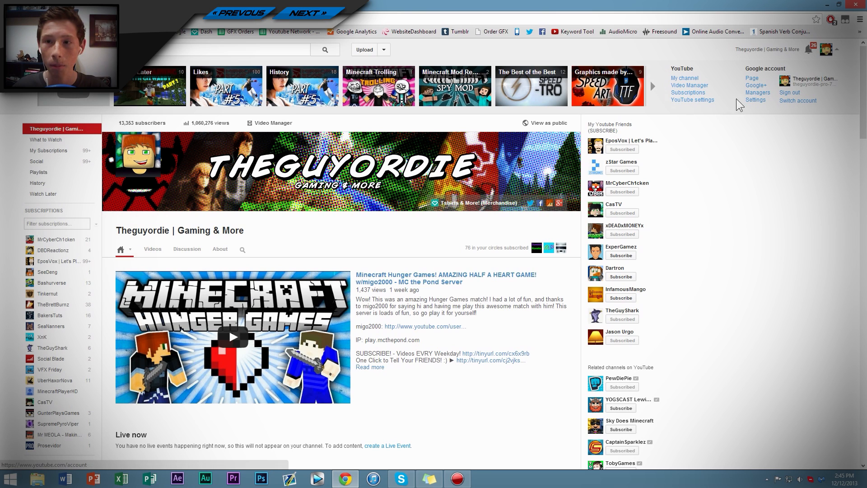
left_click(757, 92)
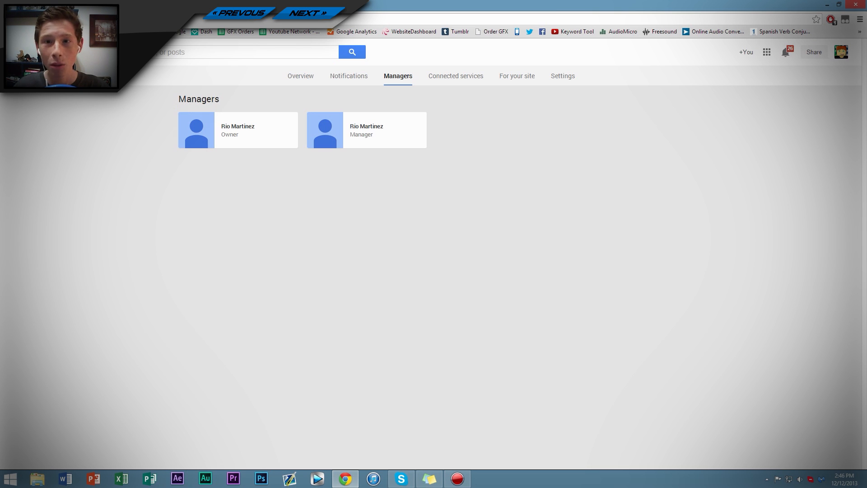
left_click(841, 52)
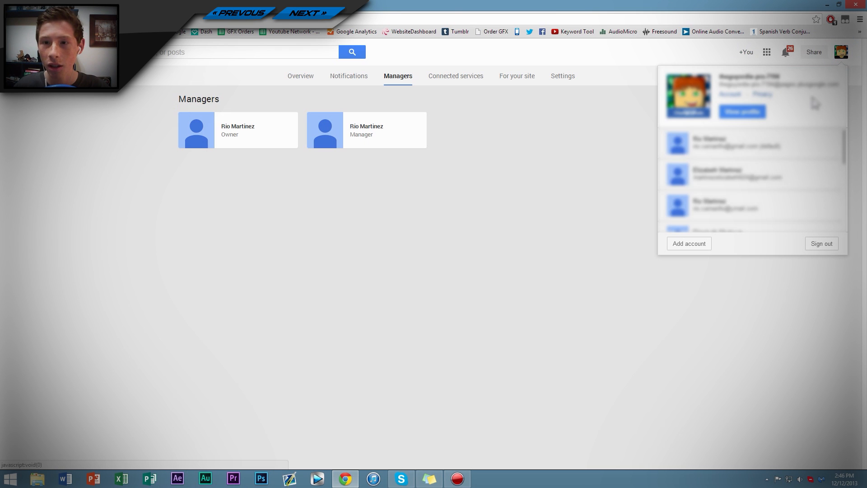
mouse_move(694, 248)
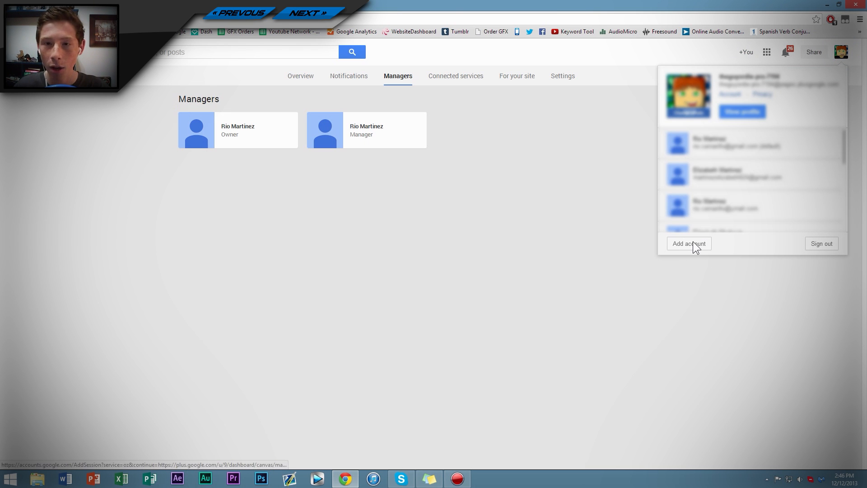
left_click(689, 243)
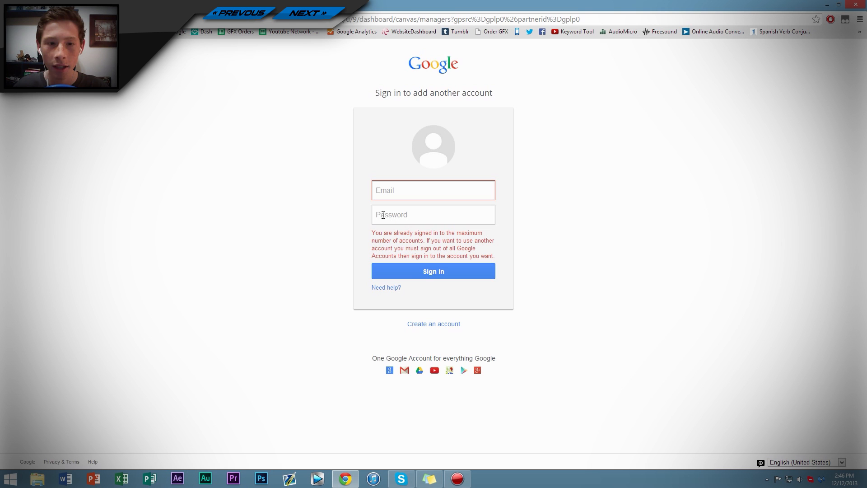
Step: Start a new Google account, entering 'dsfSGASD', 'GASD' and 'DSAF' in the form
left_click(434, 324)
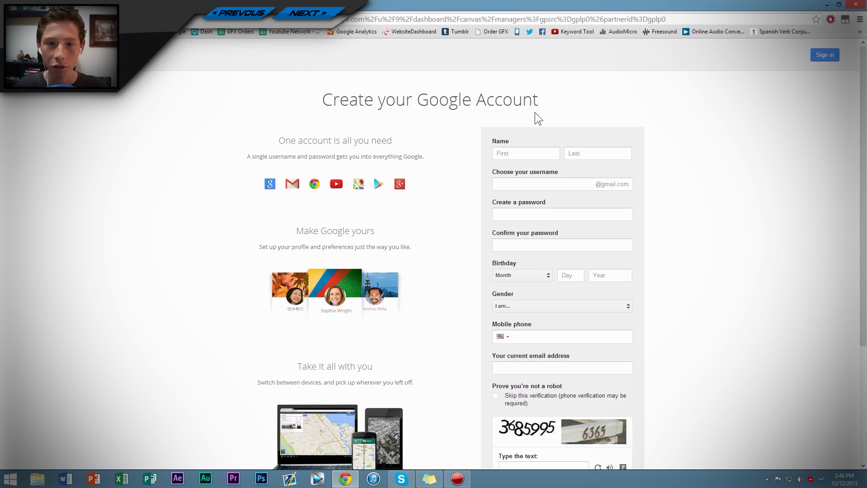
type("dsfSGASD")
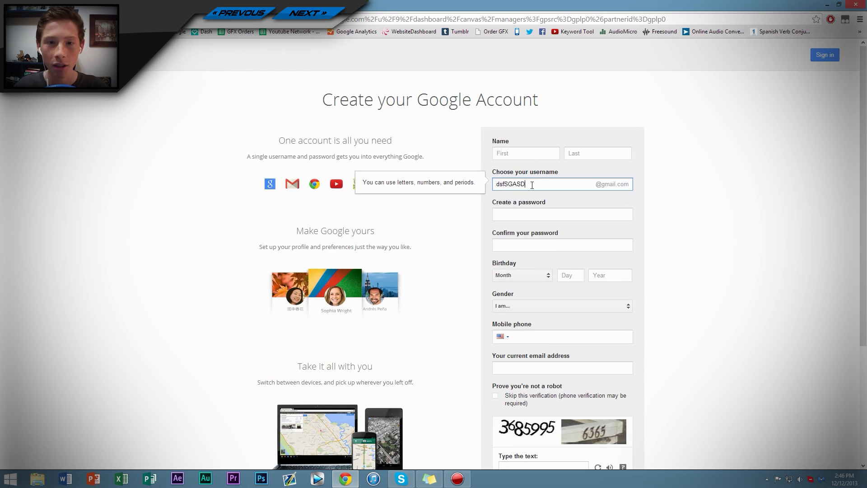
type("GASD")
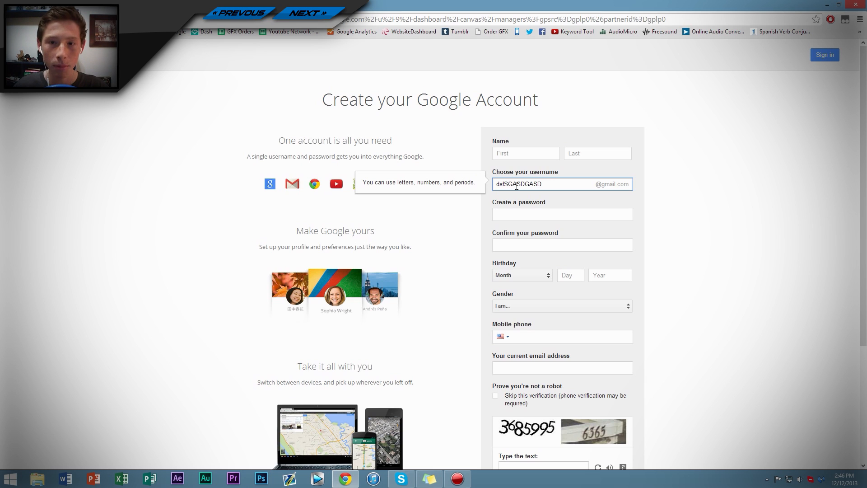
type("DSAF")
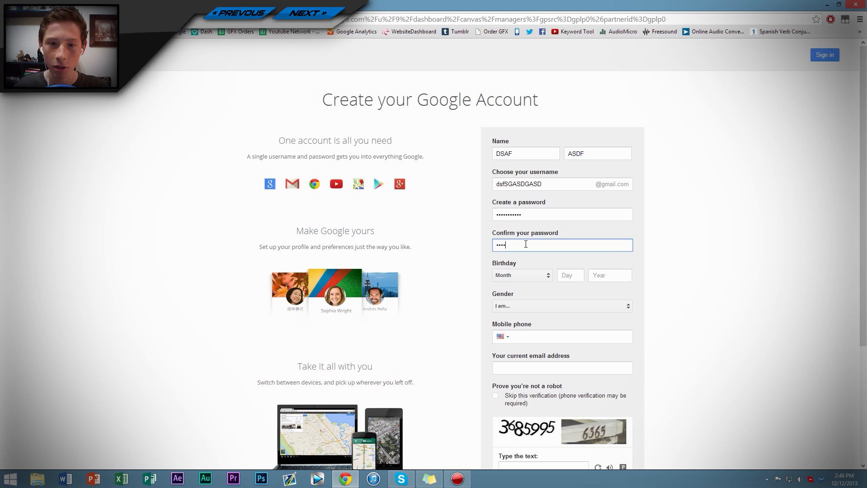
scroll("down", 3)
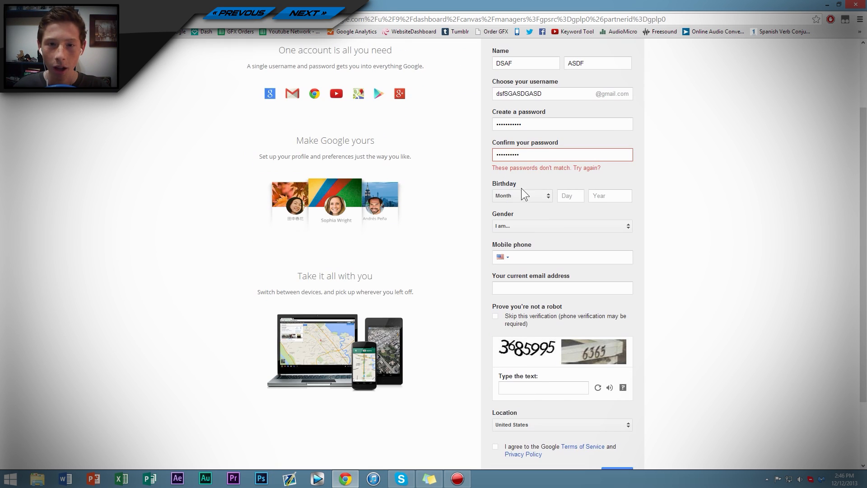
scroll("down", 3)
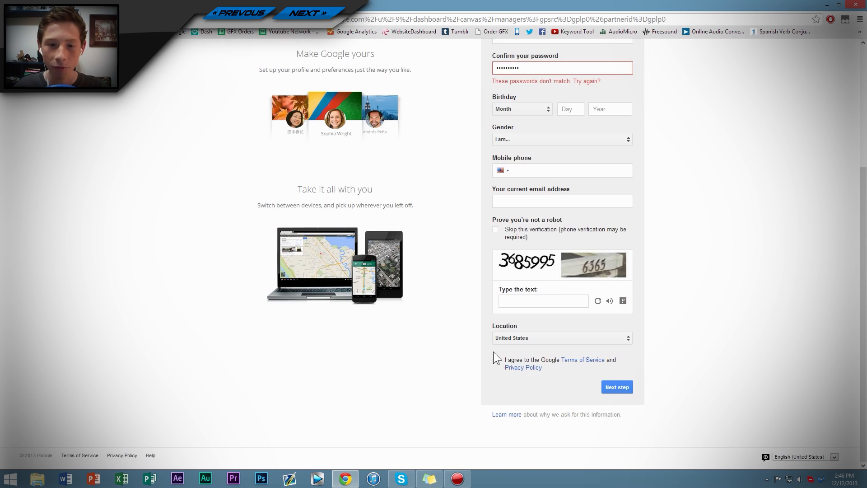
Step: Try the gender and birth date fields, then scroll back up and abandon the form
left_click(562, 139)
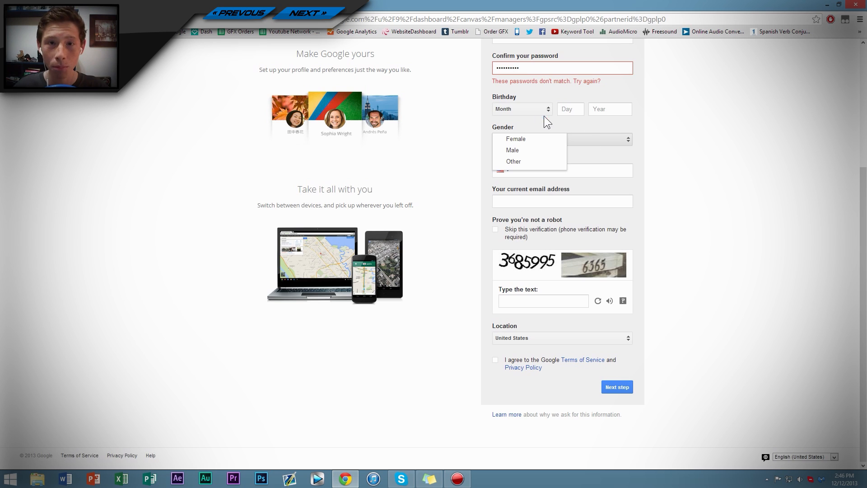
left_click(523, 109)
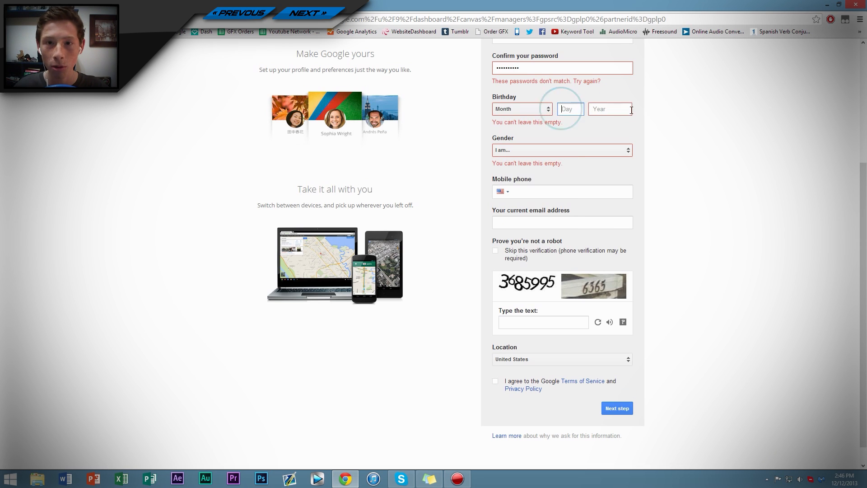
left_click(610, 108)
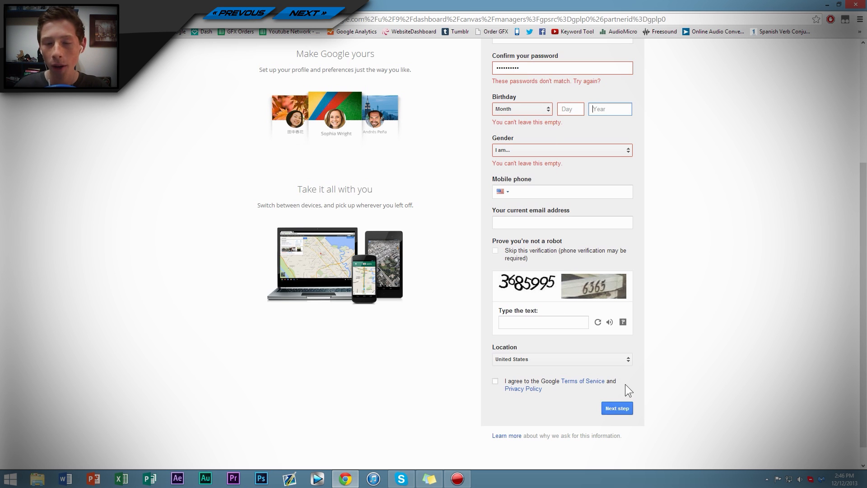
scroll("up", 3)
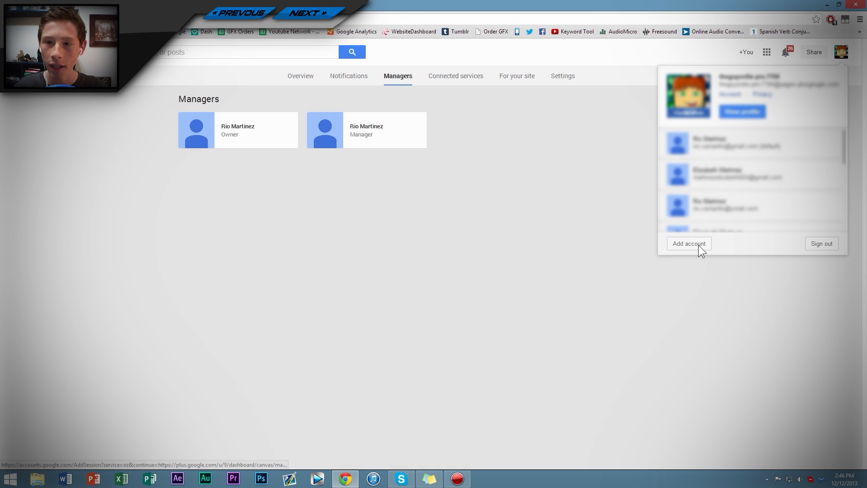
Step: Close the accounts list, show the second manager's role options, and start inviting a manager
left_click(689, 243)
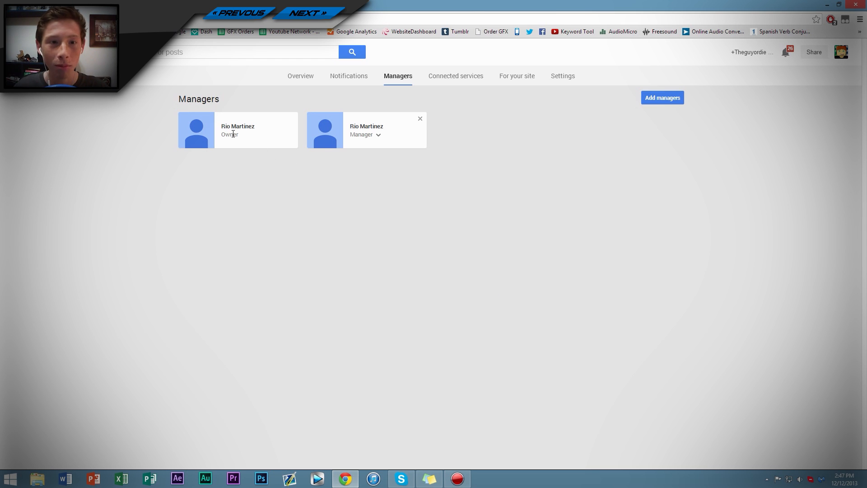
left_click(377, 134)
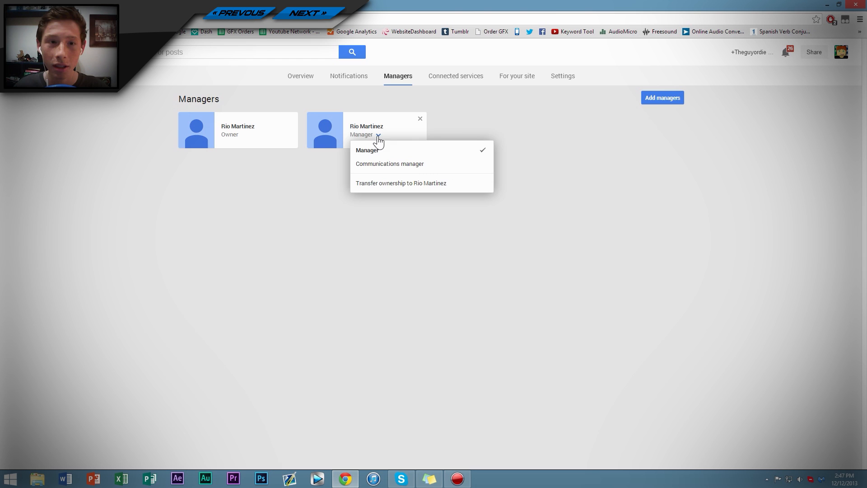
left_click(662, 97)
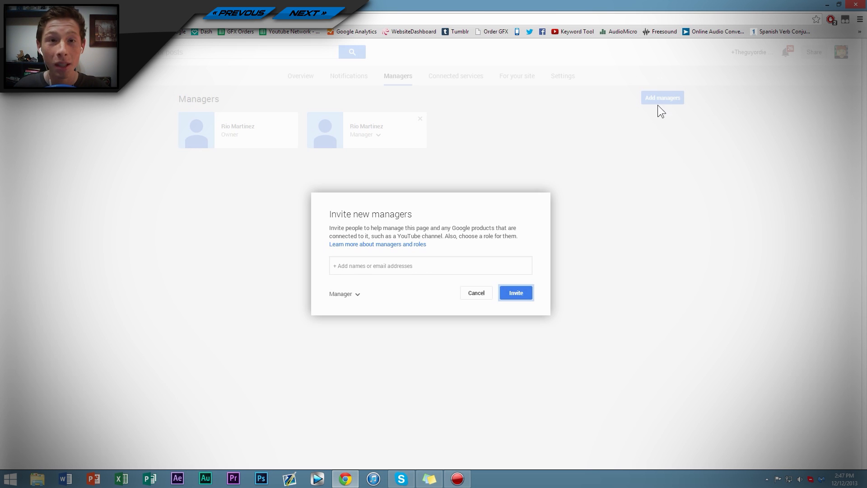
mouse_move(589, 154)
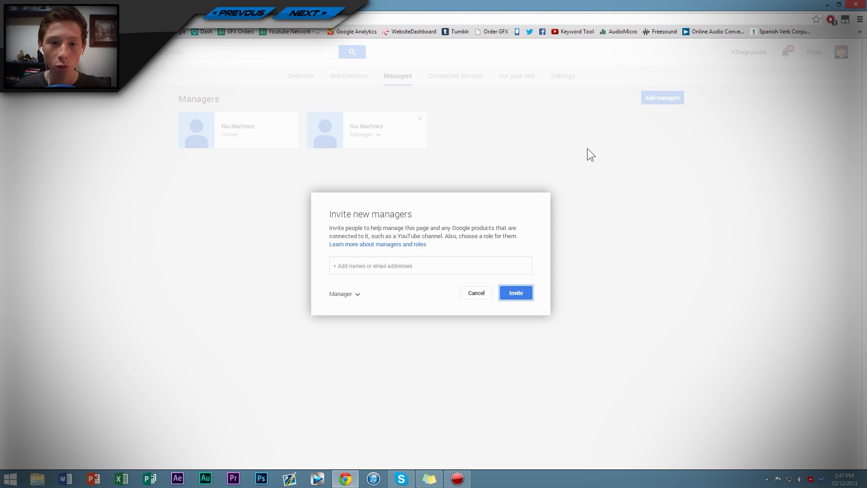
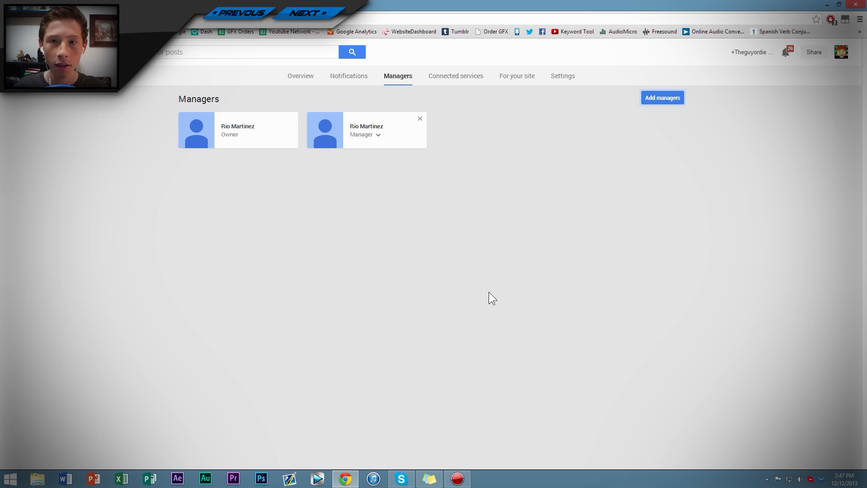
mouse_move(462, 121)
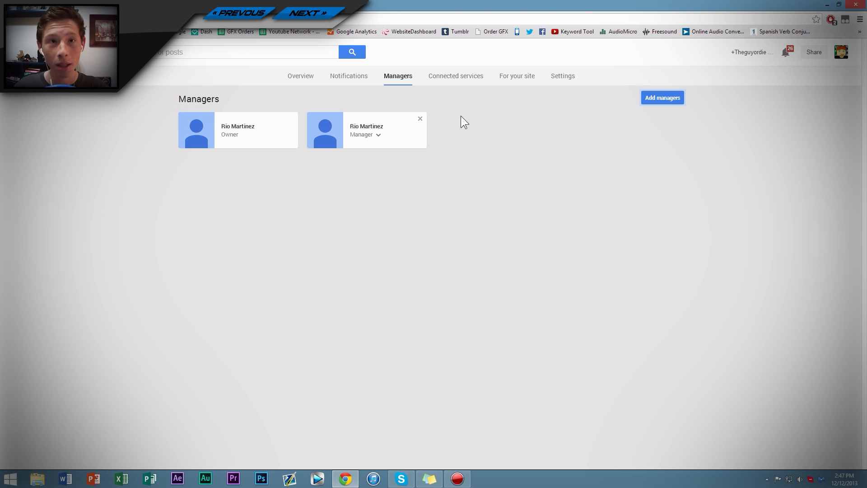
mouse_move(457, 135)
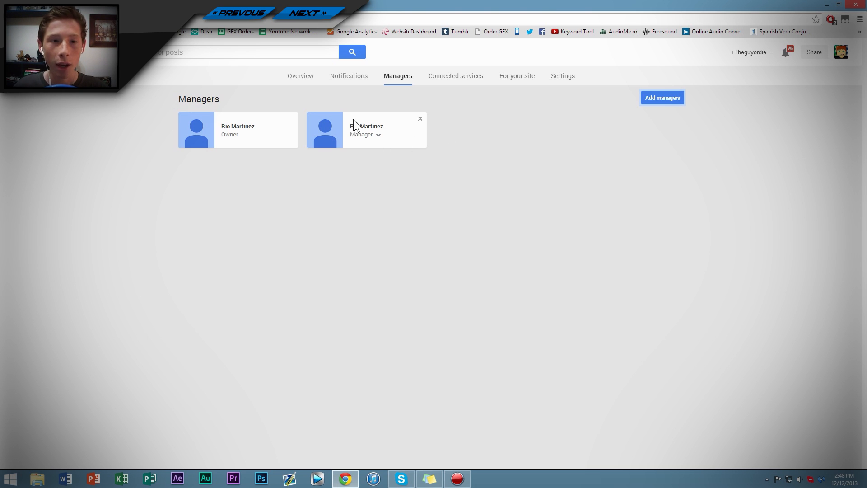
double_click(367, 126)
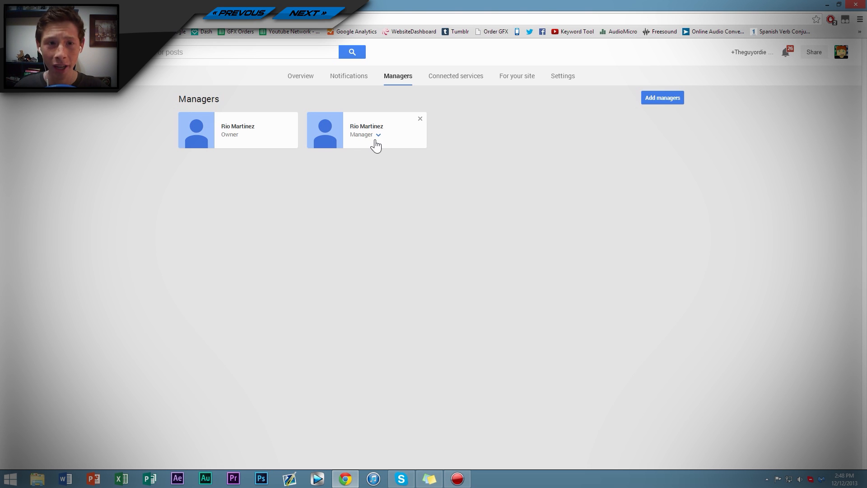
mouse_move(378, 138)
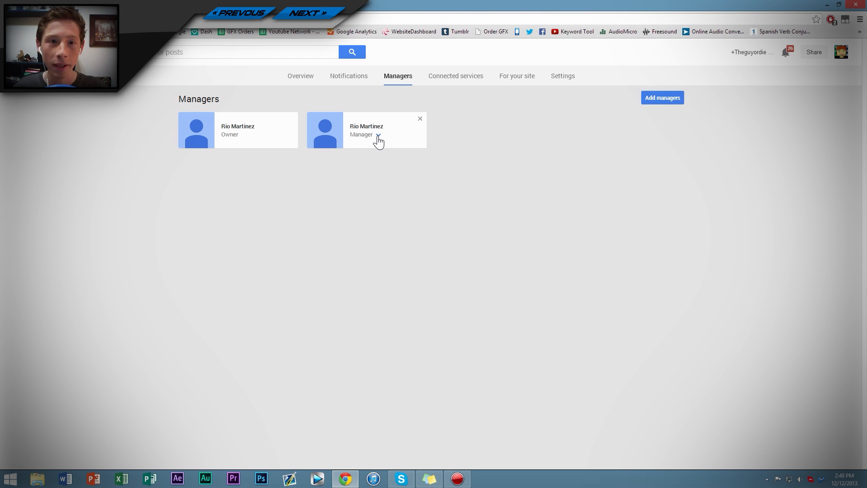
left_click(377, 135)
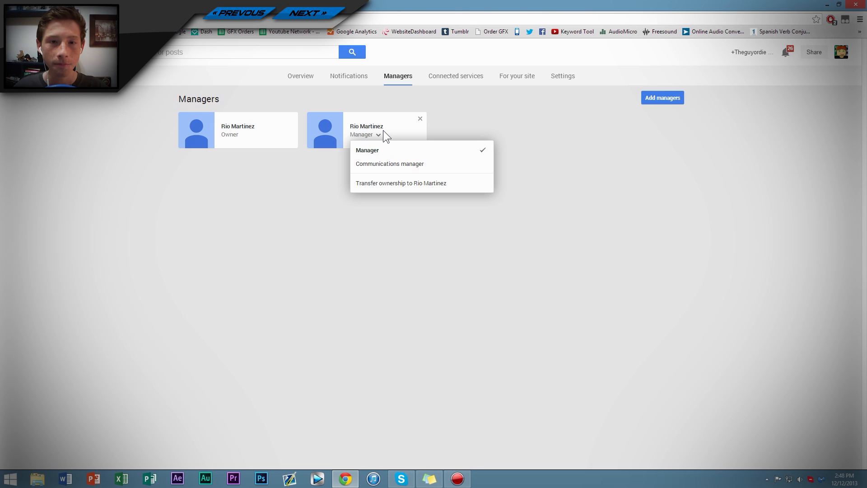
mouse_move(404, 191)
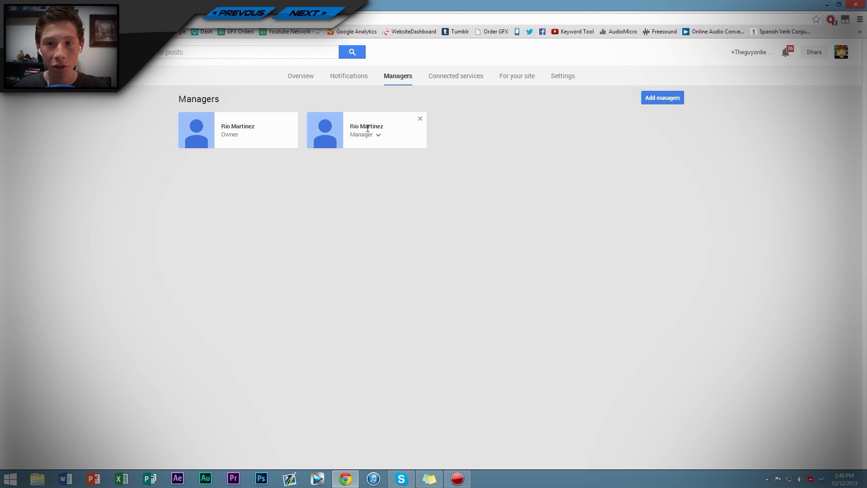
mouse_move(396, 129)
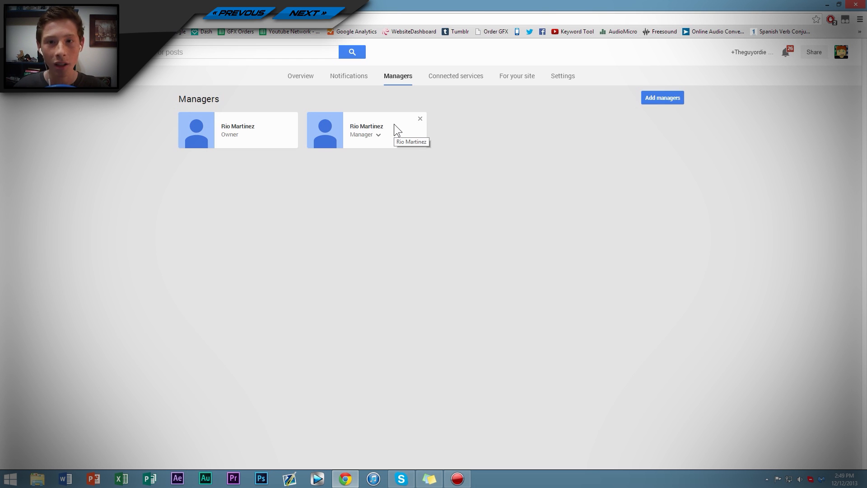
Step: Check the second manager's Transfer ownership option, then switch to the page's Overview
left_click(376, 134)
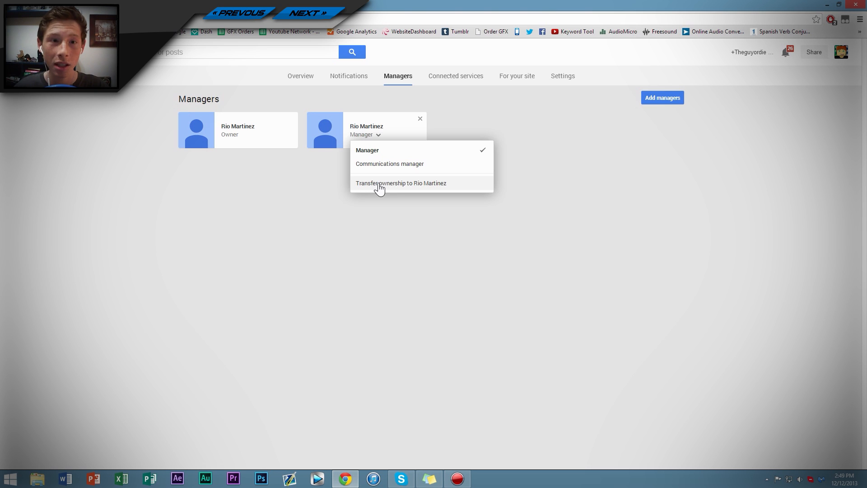
mouse_move(371, 188)
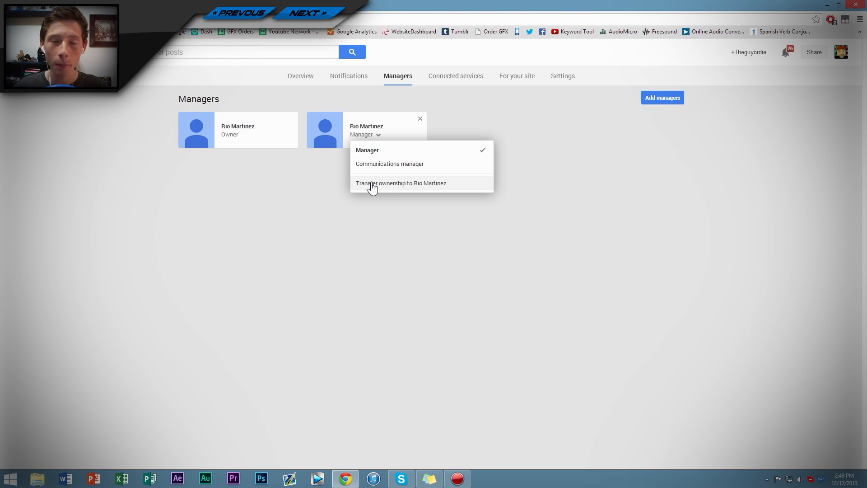
mouse_move(393, 221)
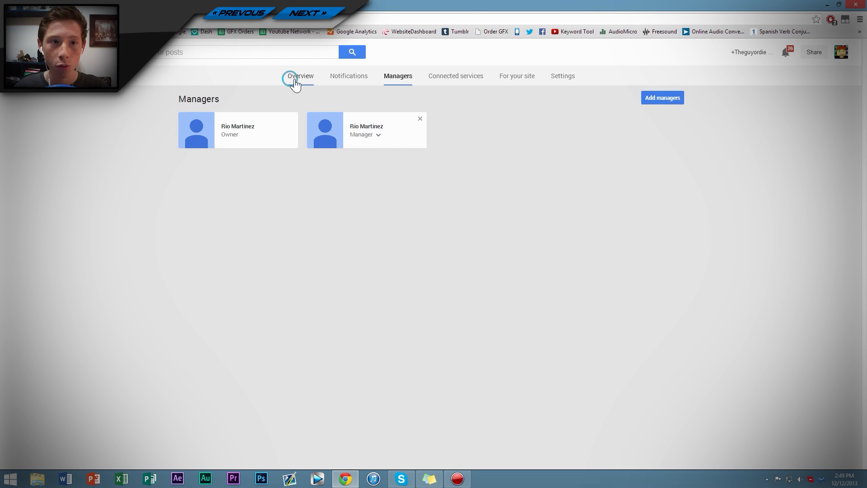
left_click(300, 75)
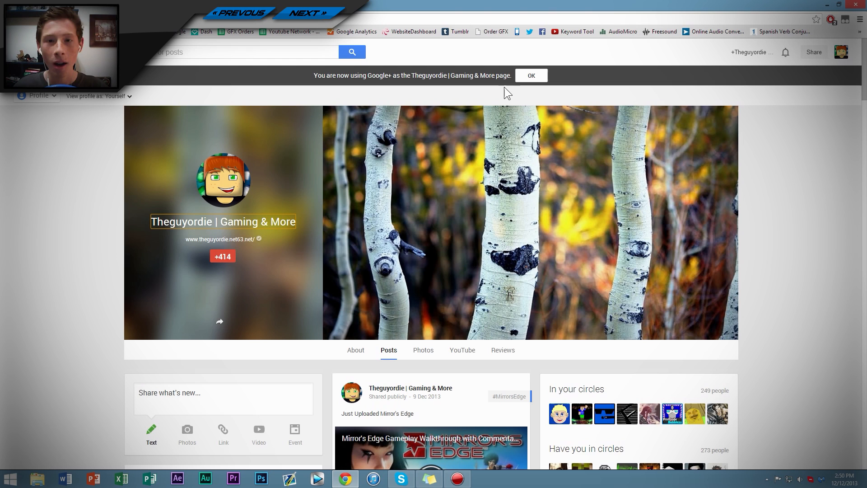
Step: Dismiss the 'You are now using Google+ as' notice on the Theguyordie | Gaming & More page
left_click(532, 75)
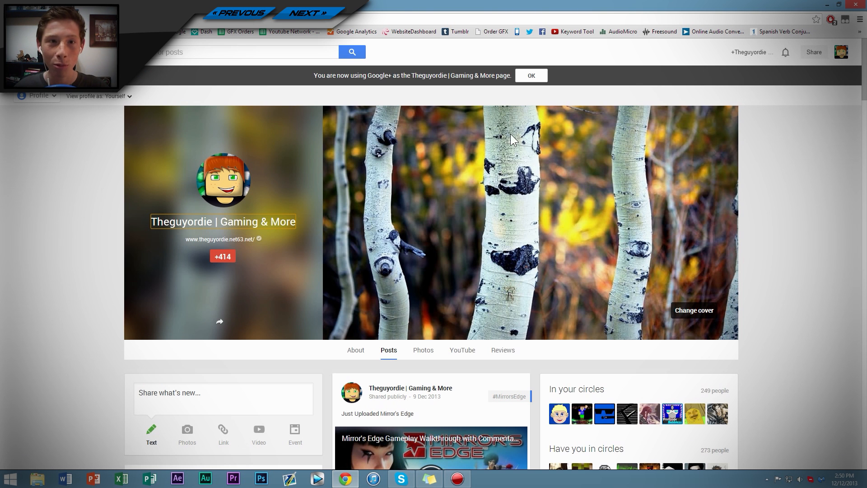
left_click(531, 75)
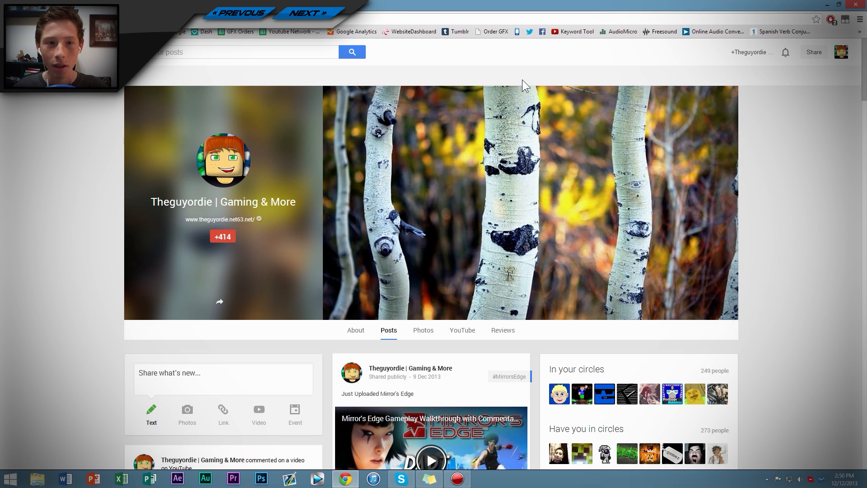